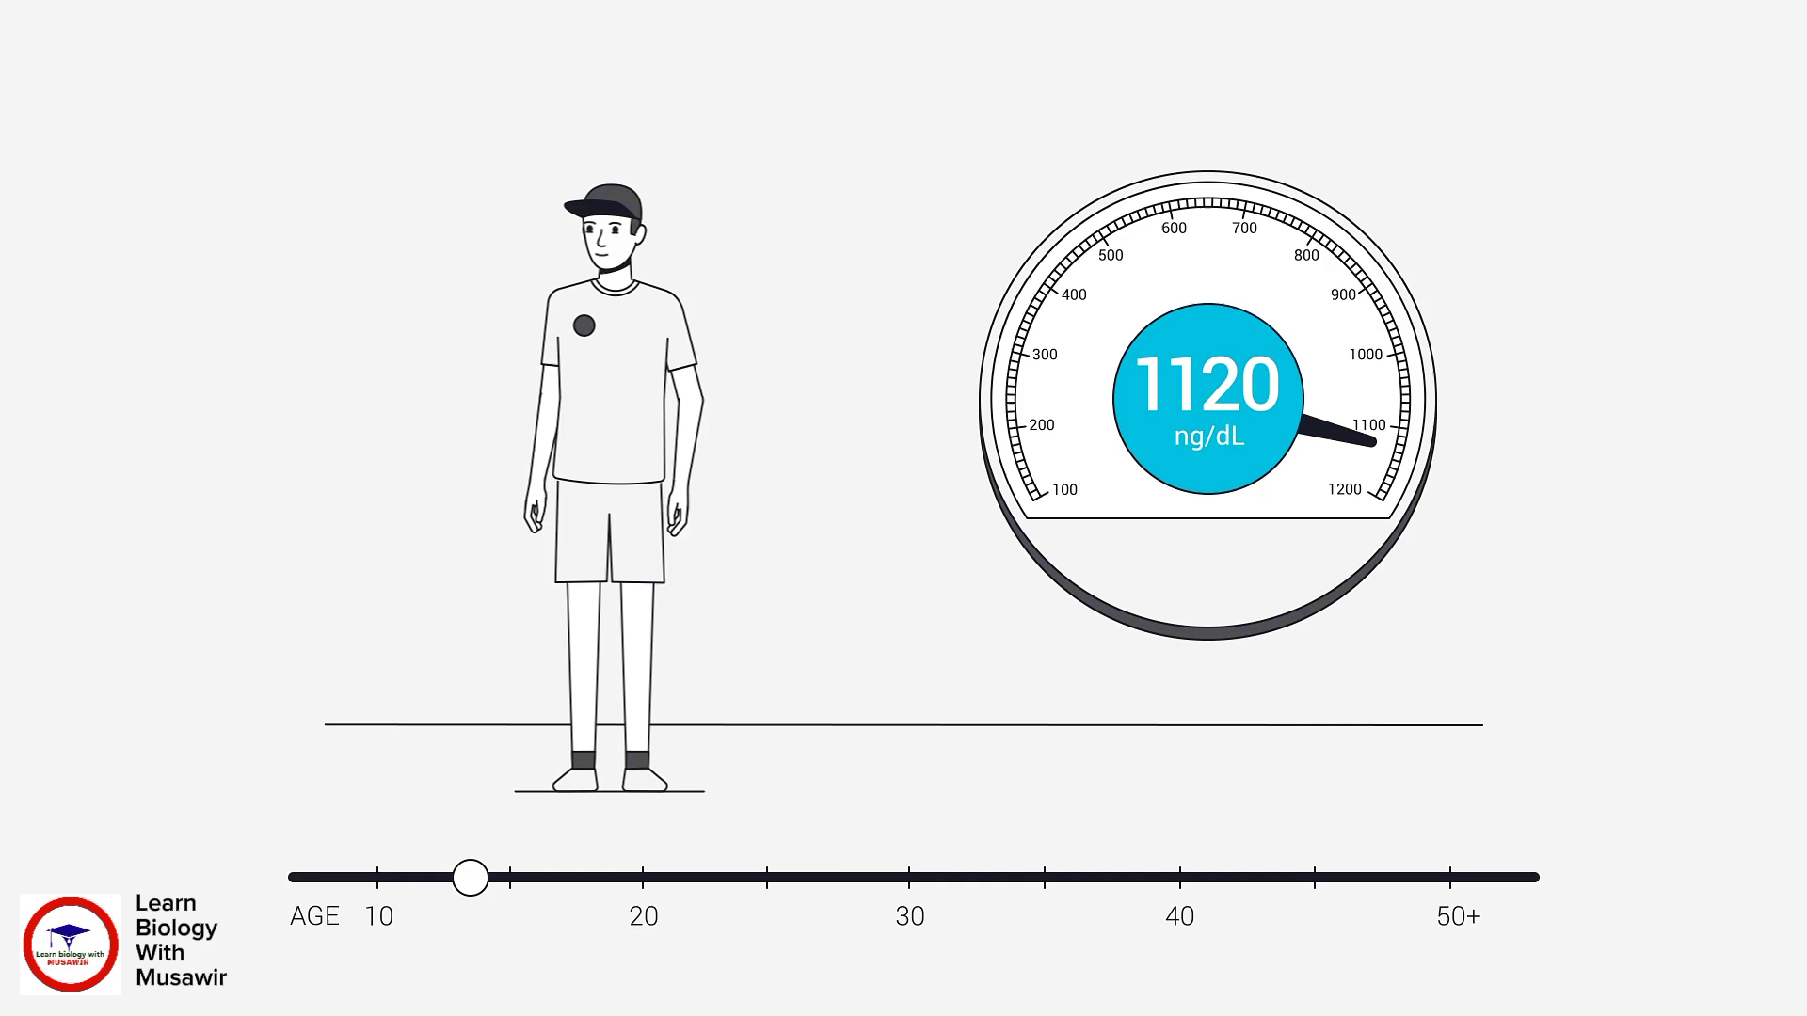
left_click_drag(467, 879, 644, 879)
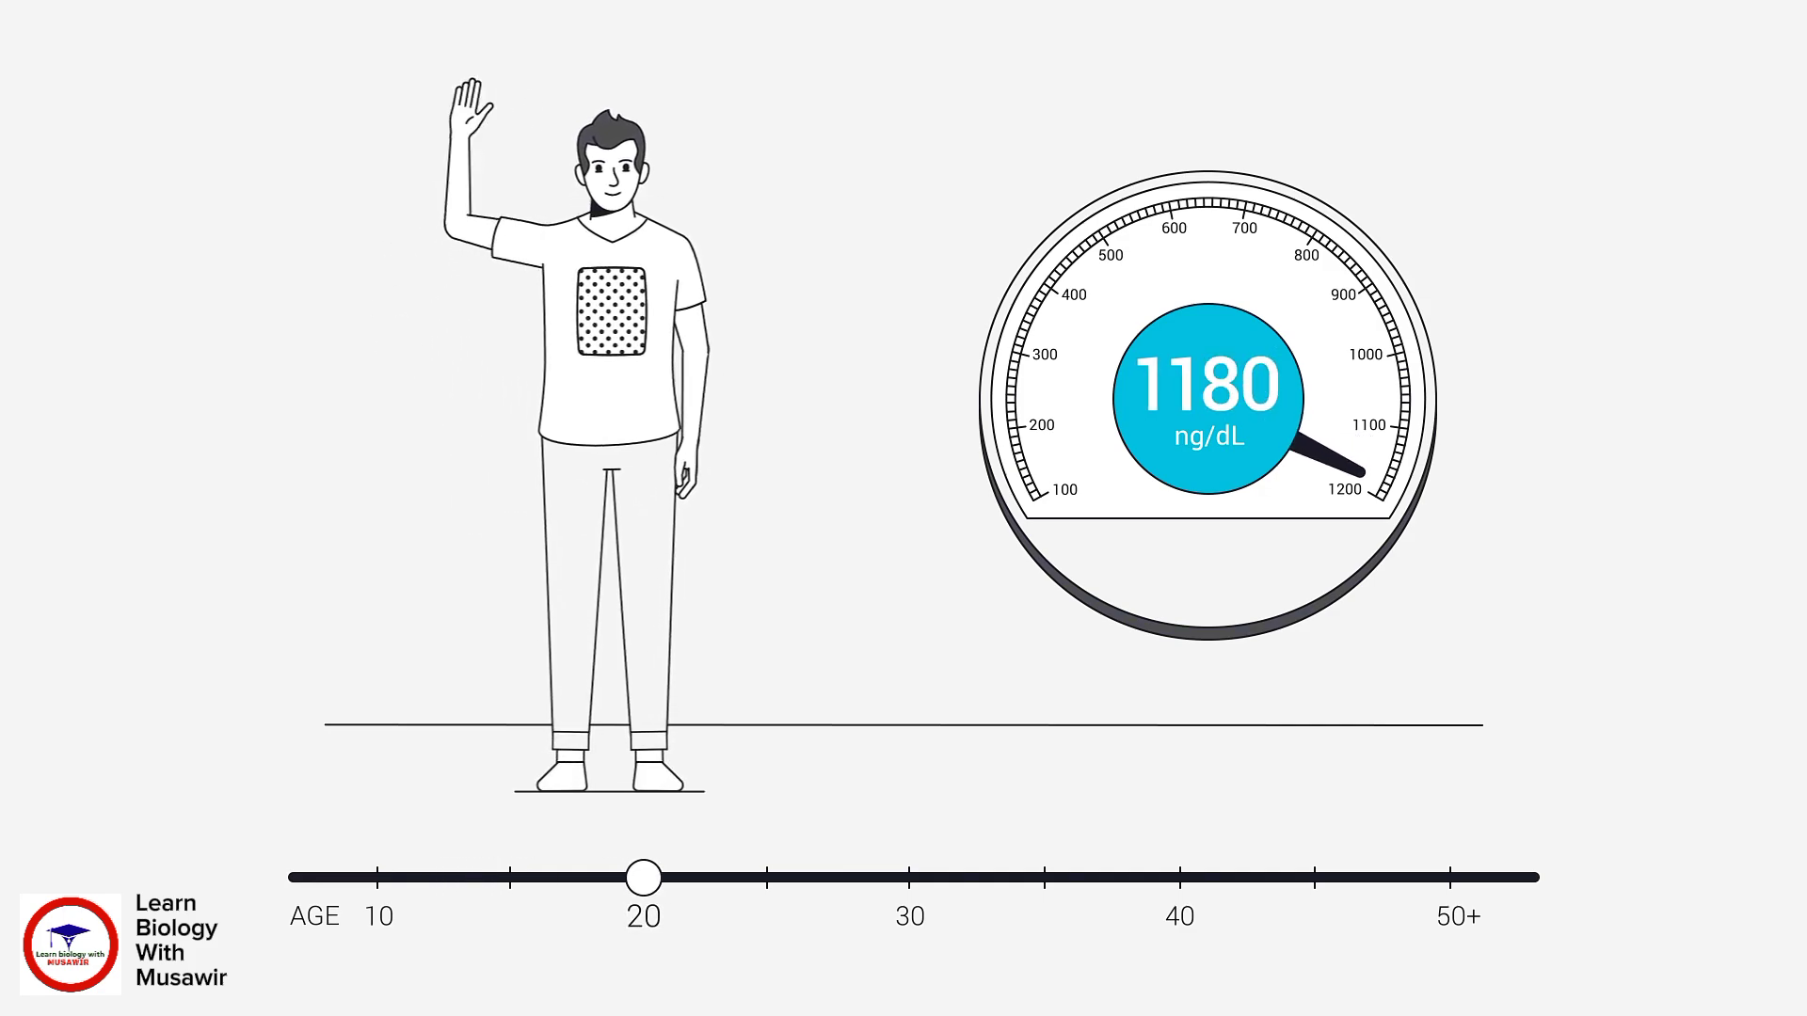
left_click_drag(644, 879, 909, 879)
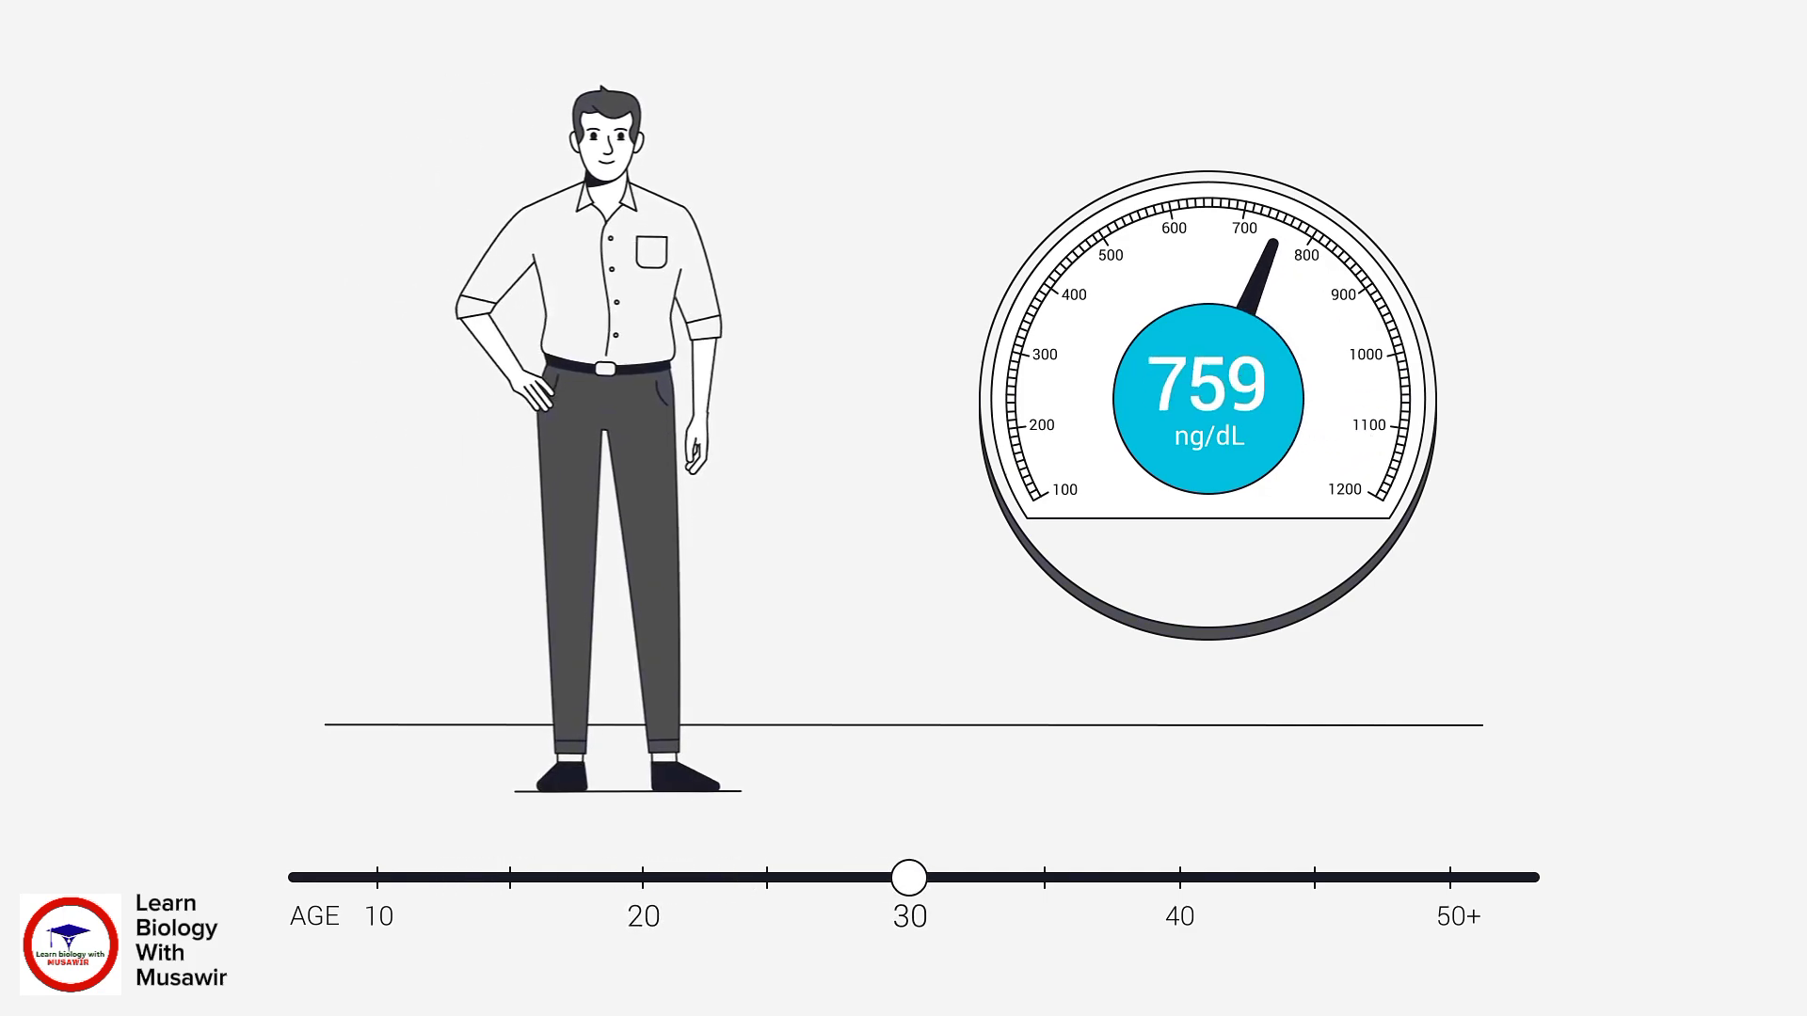
left_click_drag(907, 879, 1179, 879)
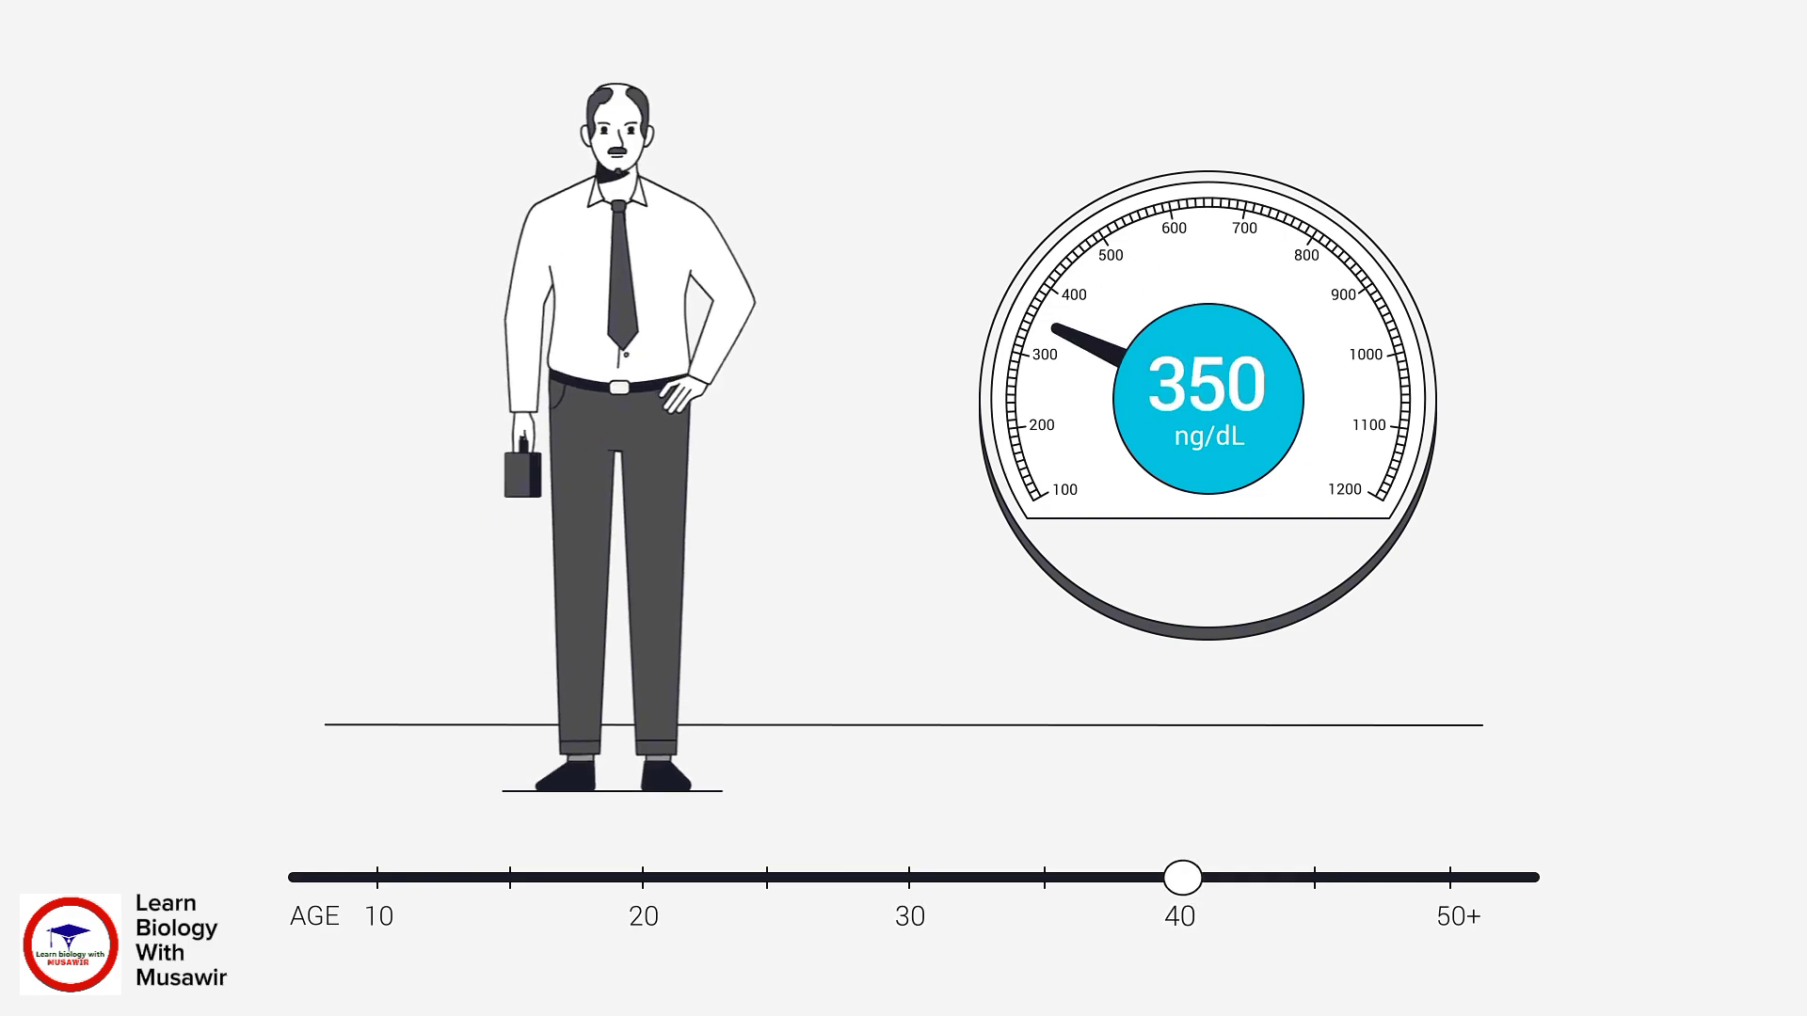
left_click_drag(1178, 878, 1451, 877)
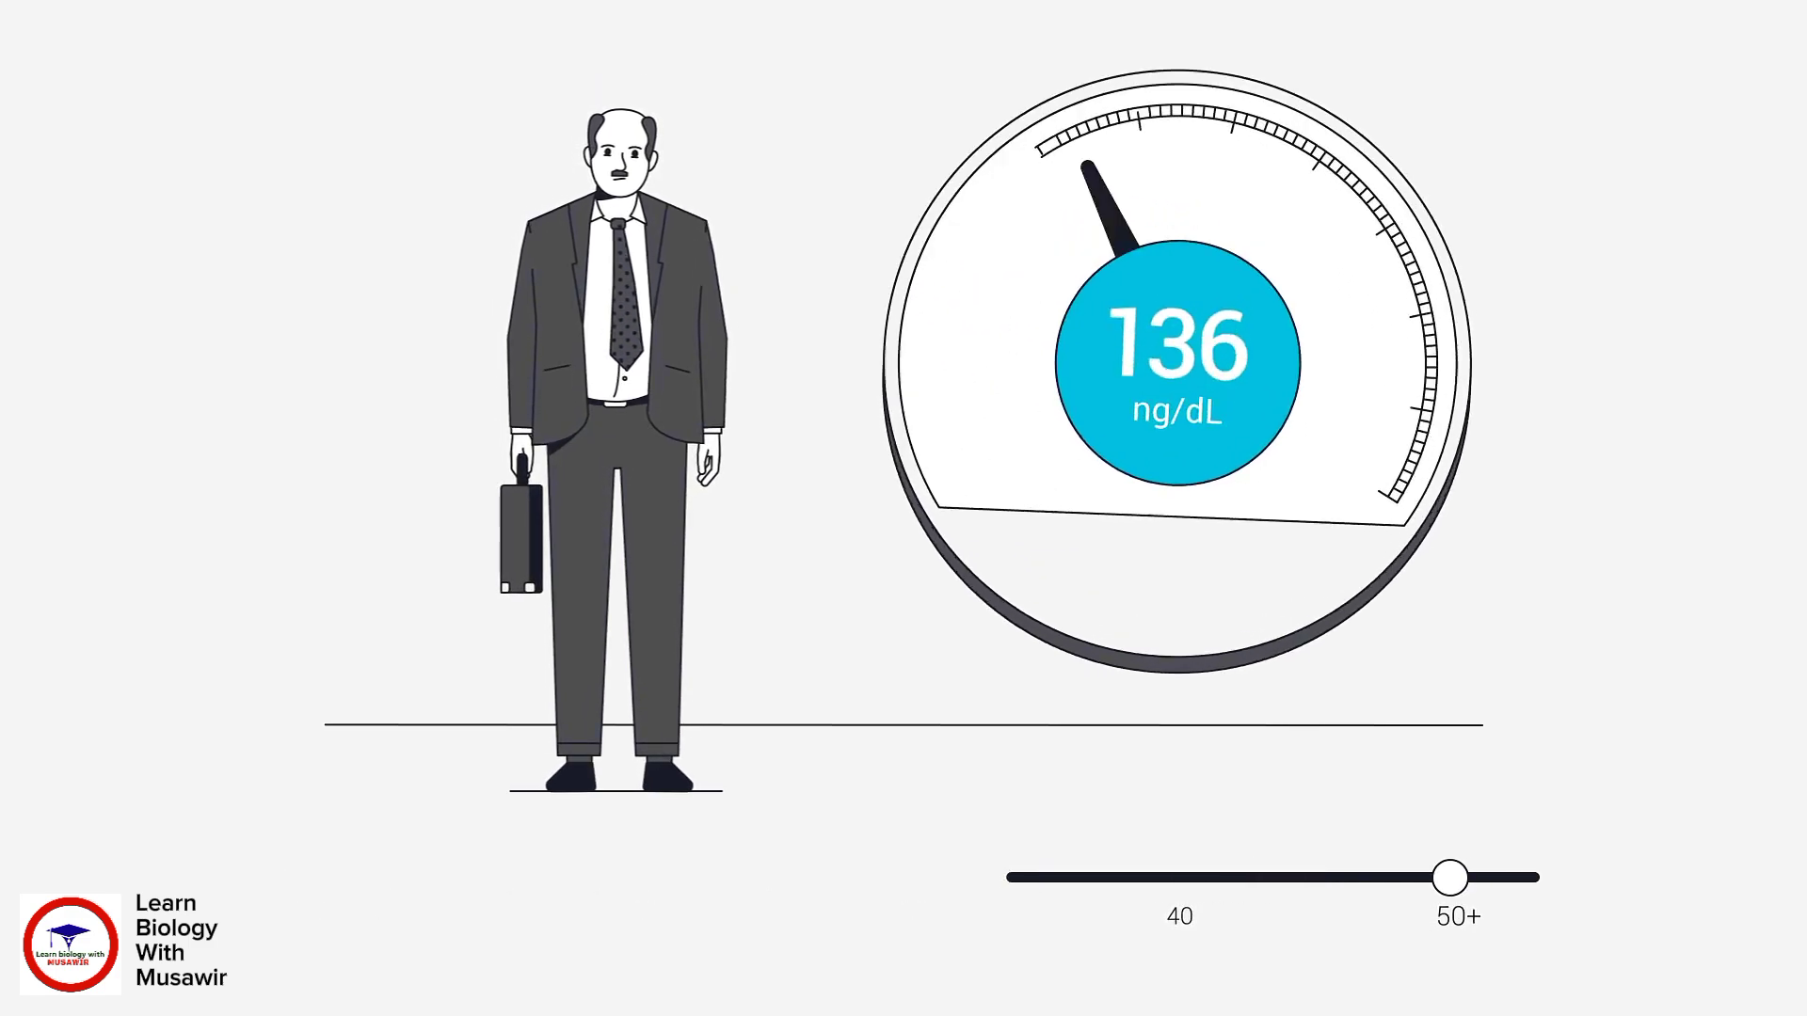